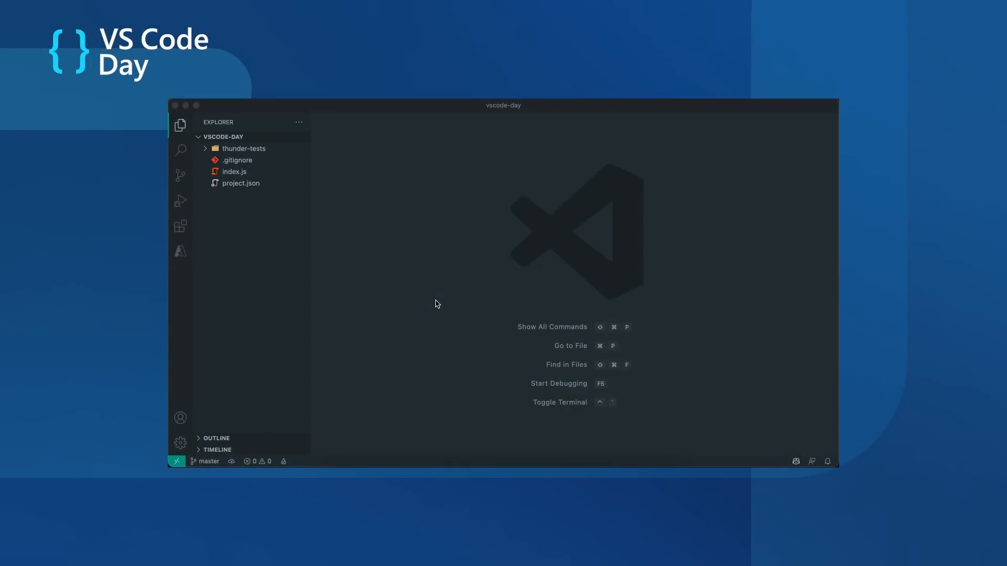
mouse_move(178, 230)
type("thunder")
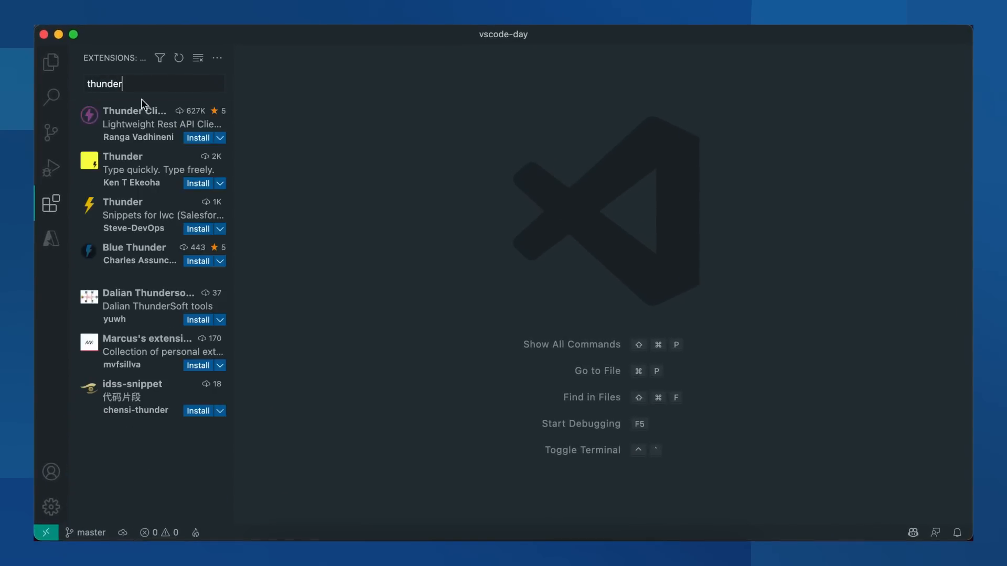
Install the Thunder Client extension found by searching 'thunder' in Extensions
left_click(135, 122)
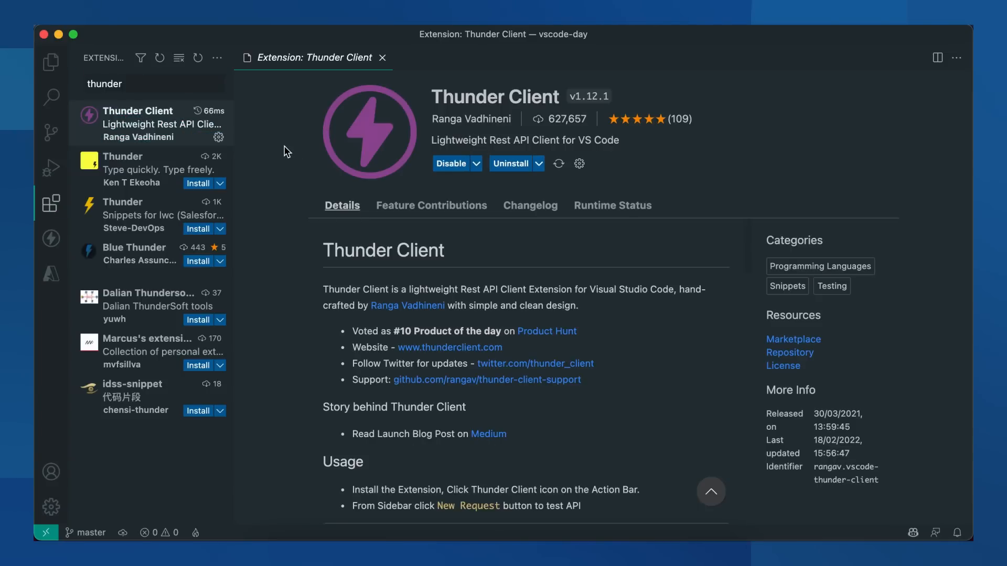
mouse_move(51, 238)
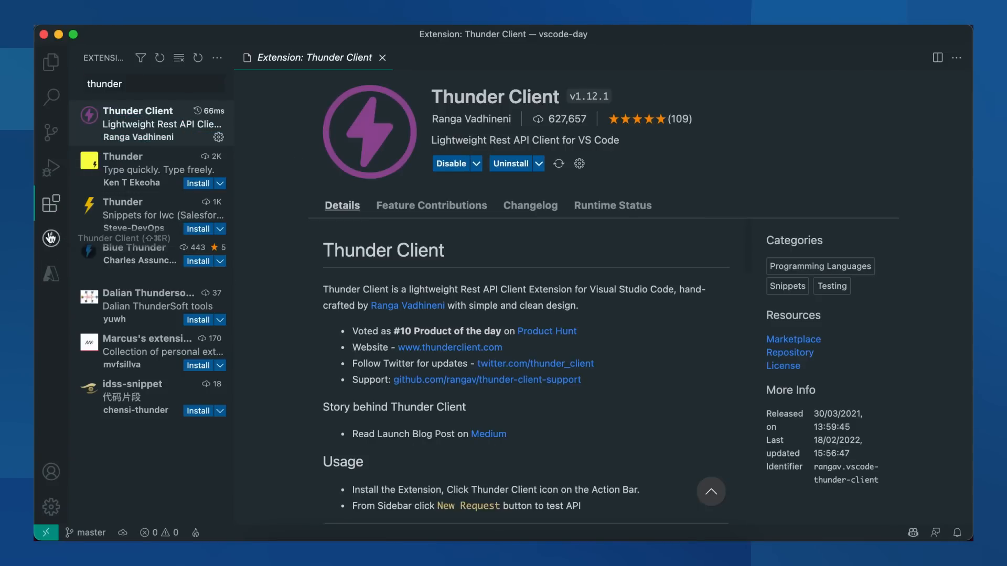
Open Thunder Client and browse its empty Collections and Env lists
left_click(50, 238)
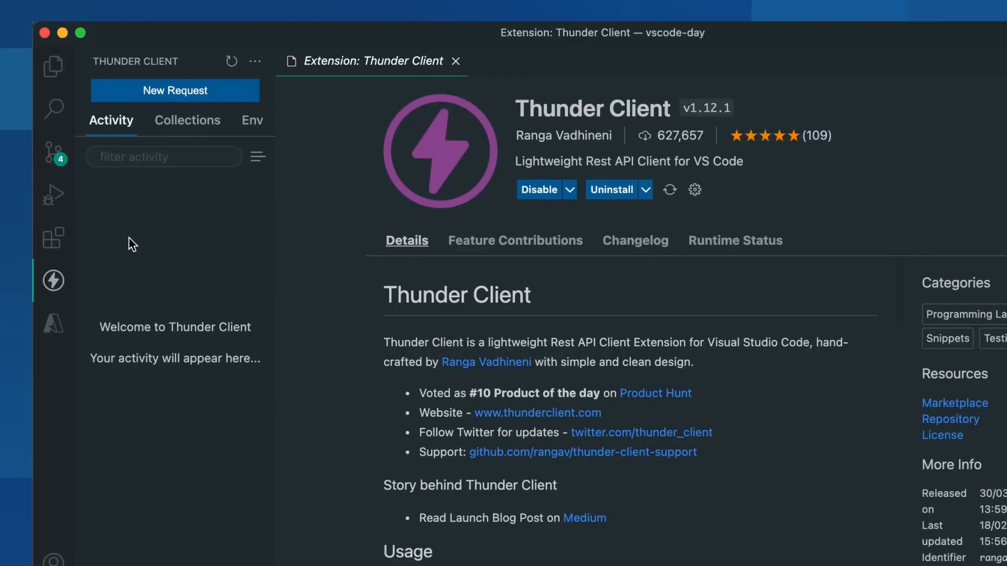
left_click(187, 121)
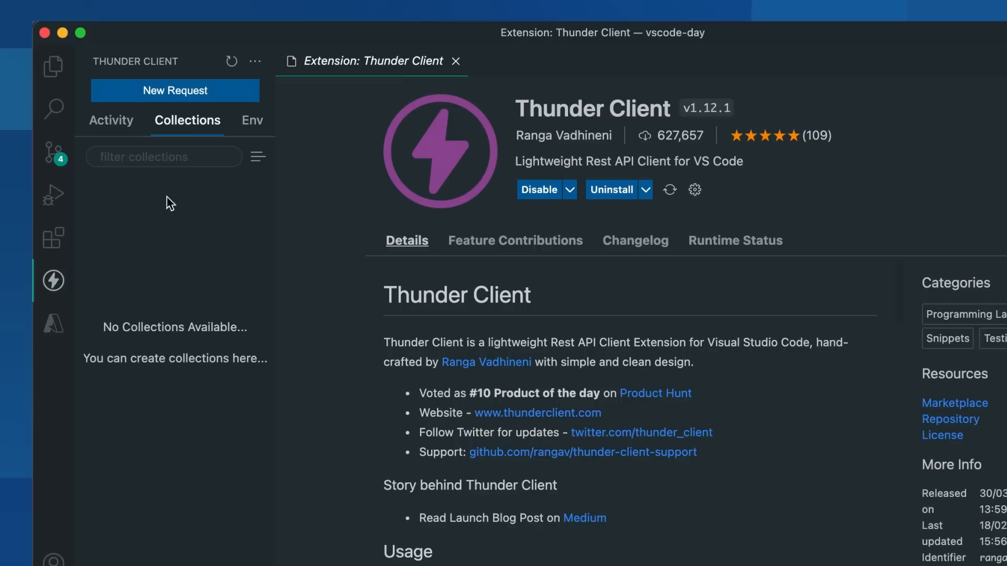
left_click(252, 120)
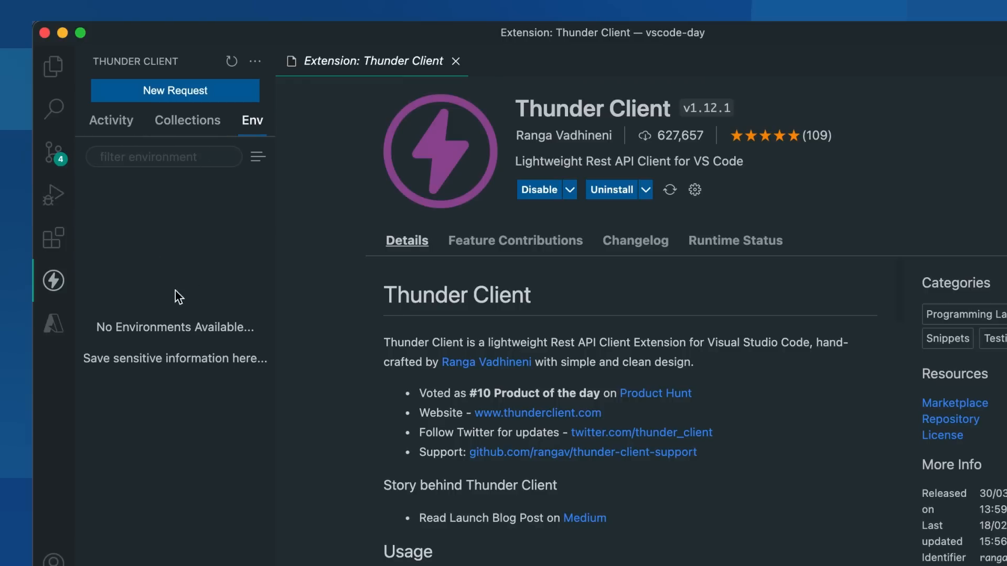
mouse_move(116, 141)
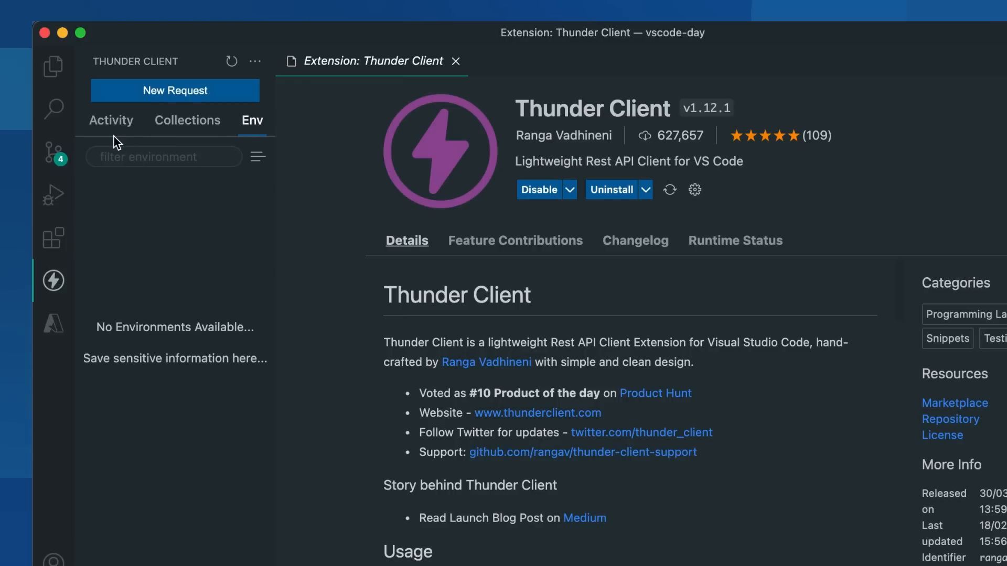
Send a new GET request to the default welcome URL, get 200 OK, then view Auth options
left_click(175, 90)
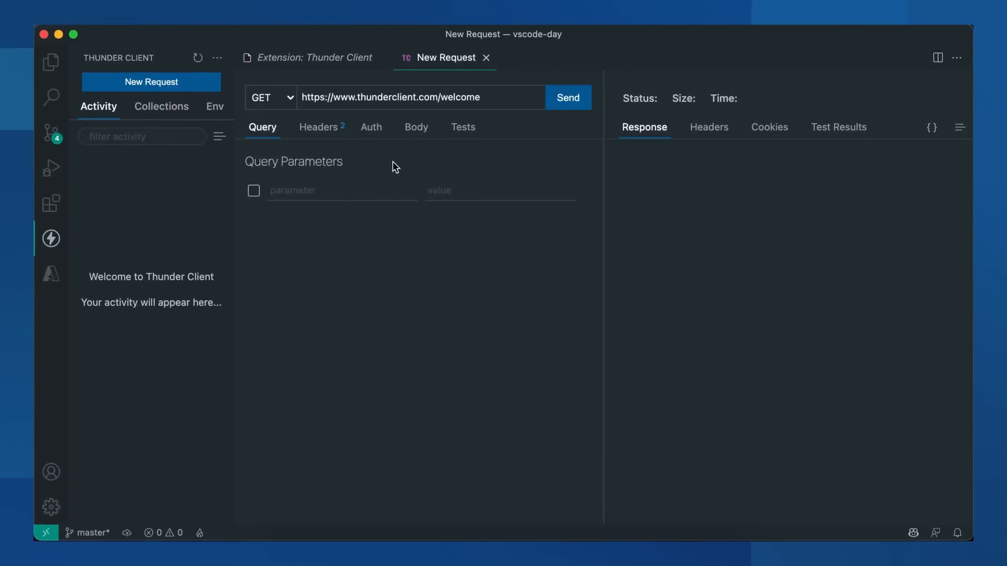
left_click(566, 98)
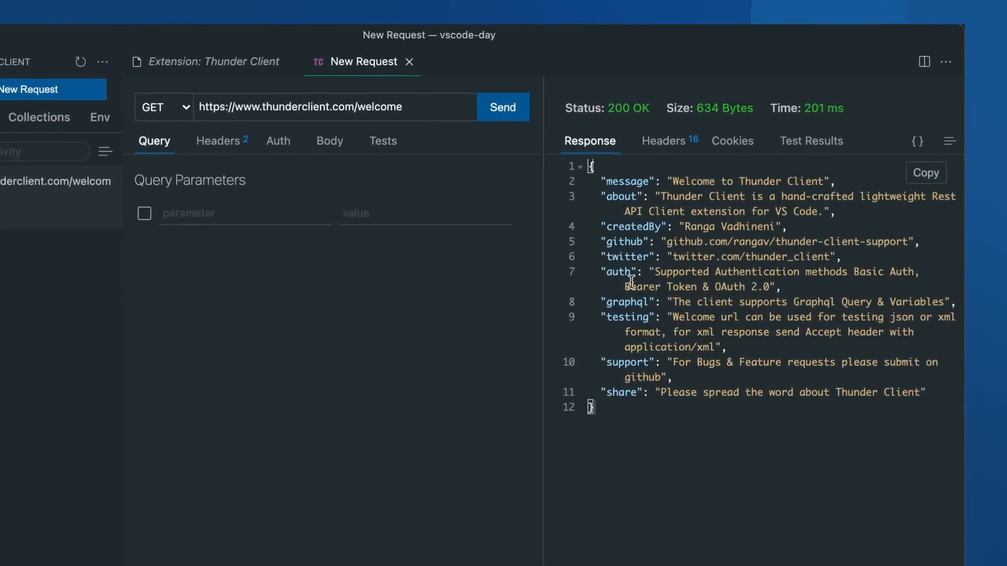
mouse_move(721, 113)
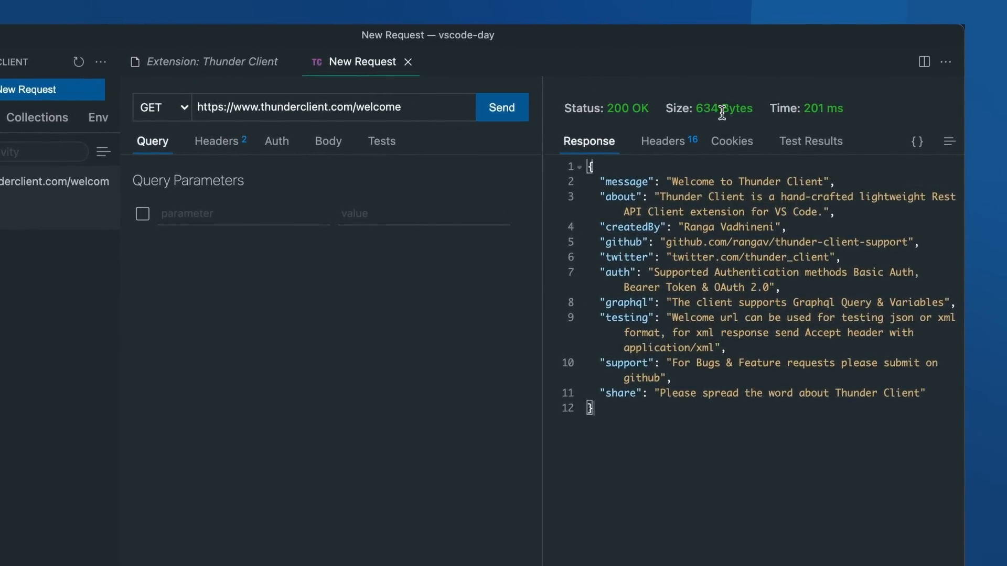
mouse_move(415, 149)
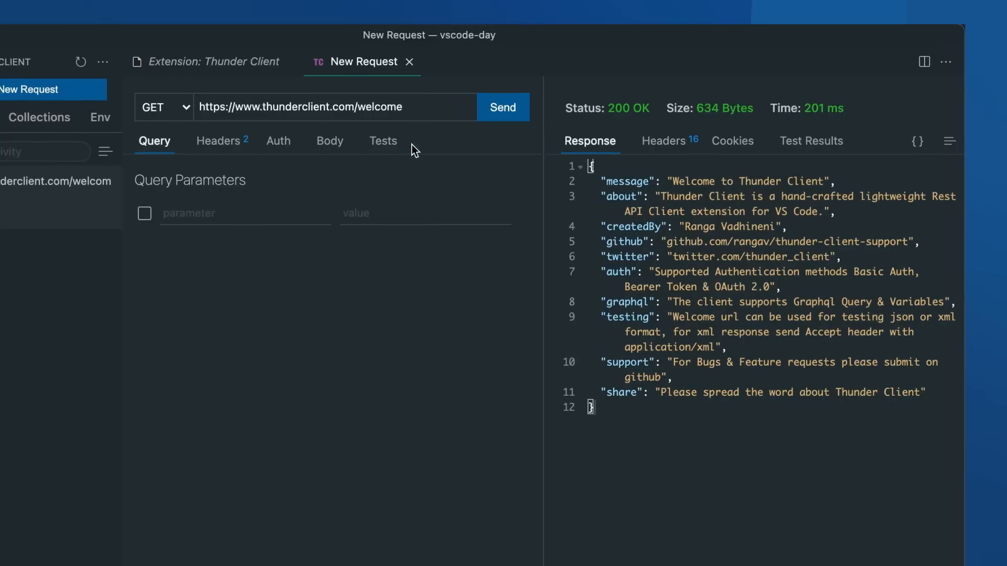
left_click(278, 140)
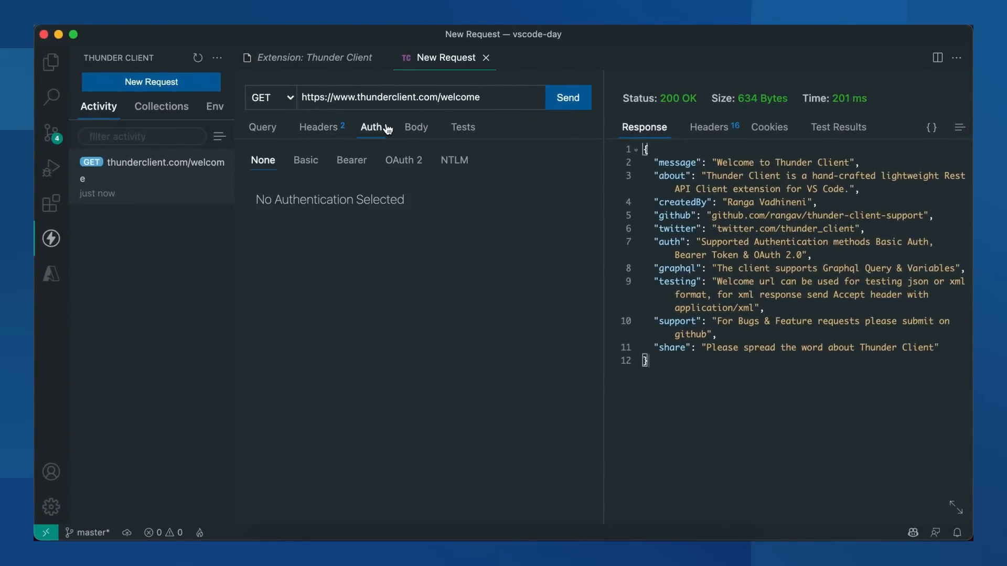
left_click(463, 127)
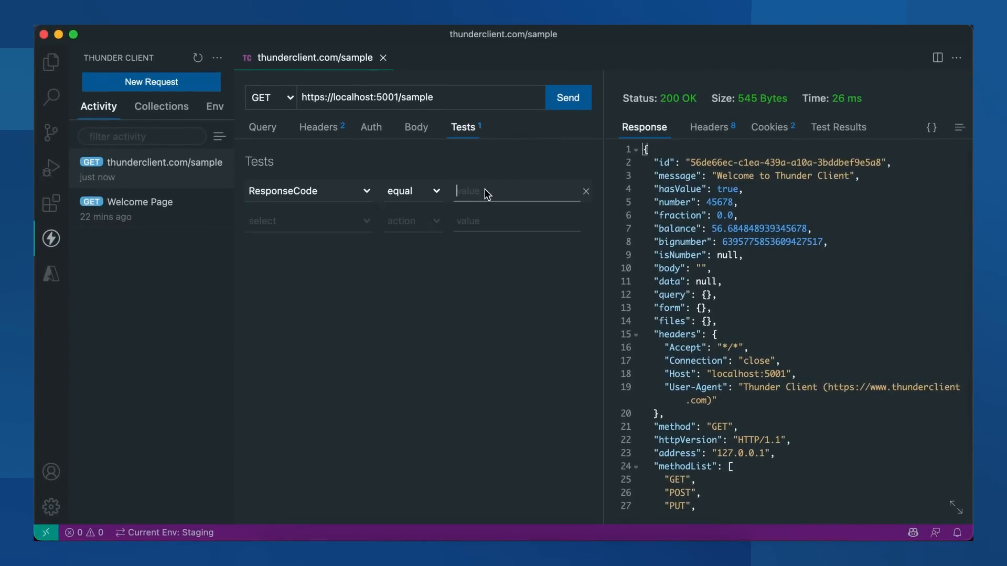
Add tests: ResponseCode equals 200, body isJSON, ResponseTime <= 300, Content-Type contains application/json
type("200")
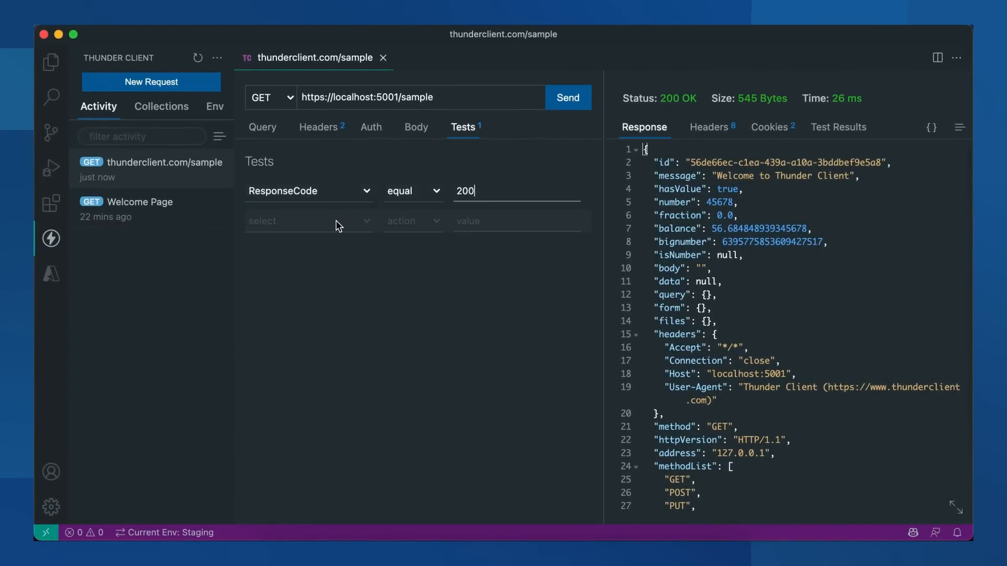
left_click(412, 220)
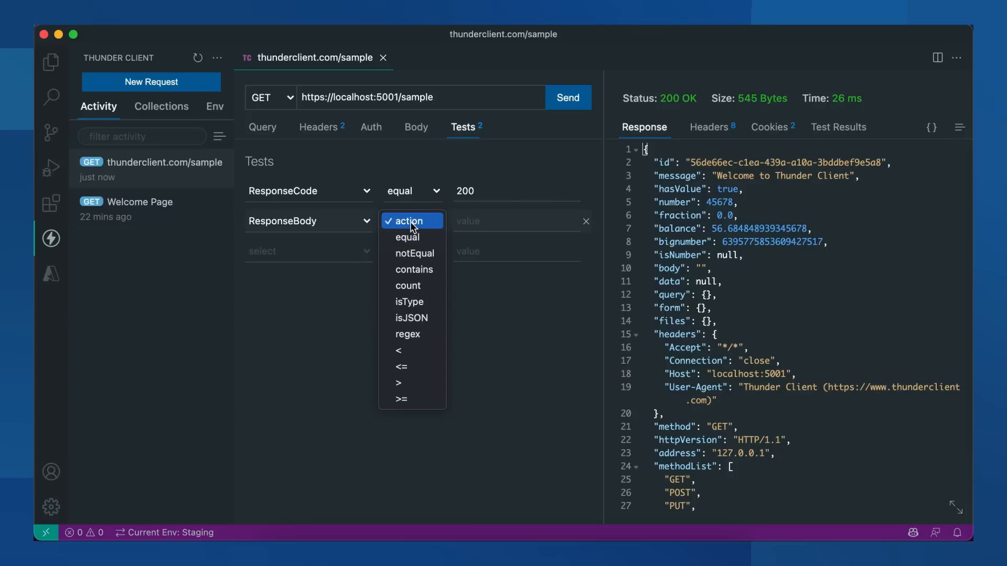
left_click(410, 317)
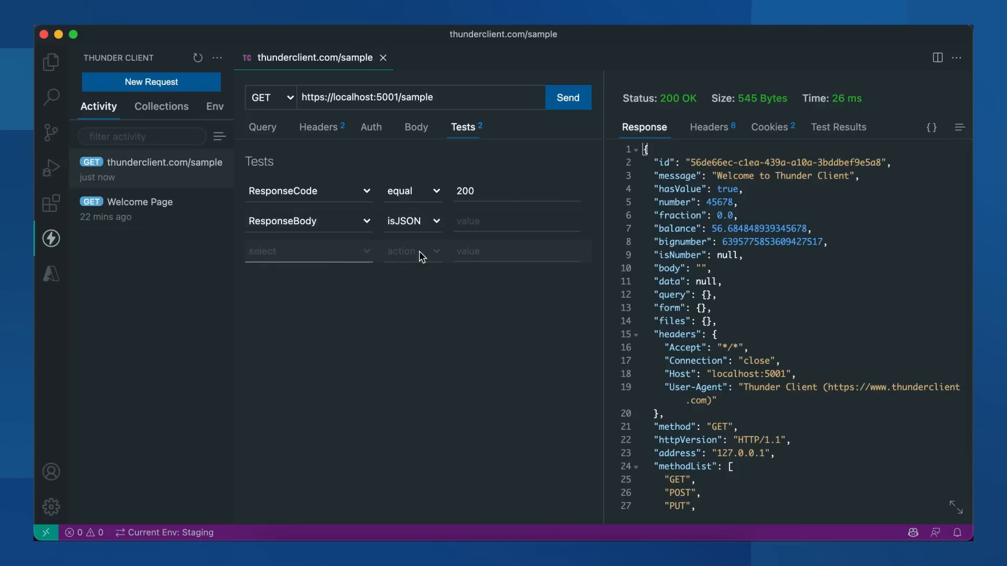
left_click(308, 251)
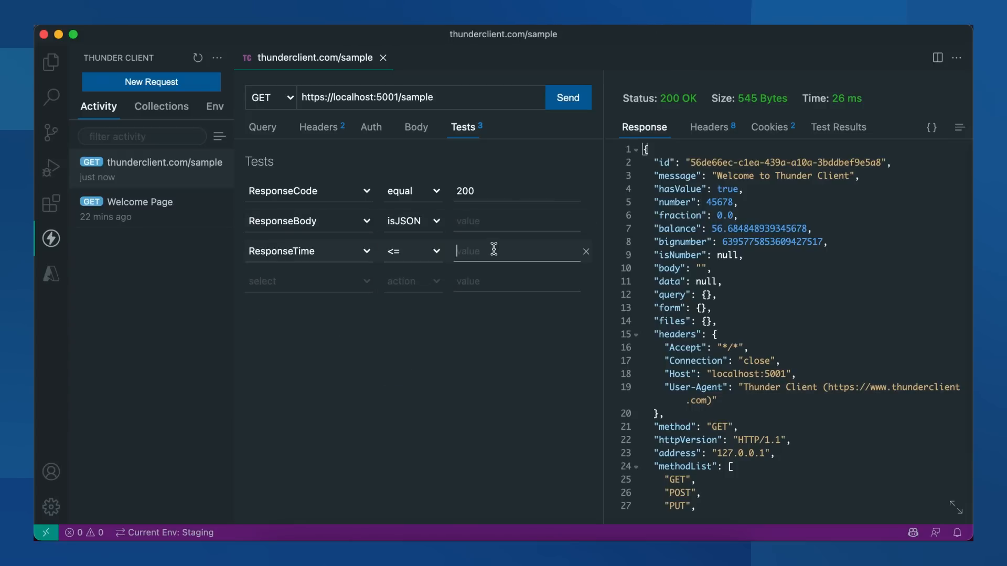
left_click(307, 281)
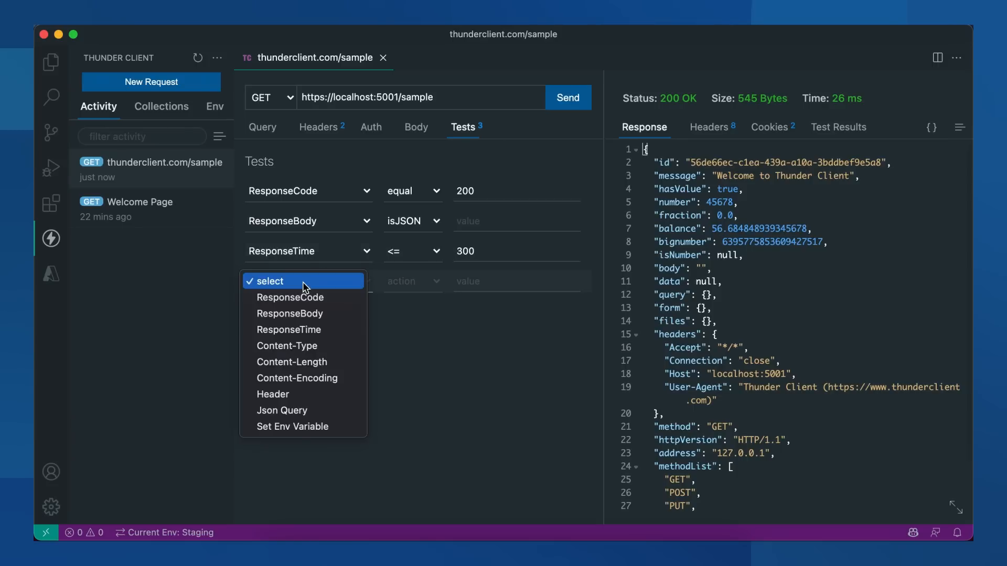
left_click(287, 346)
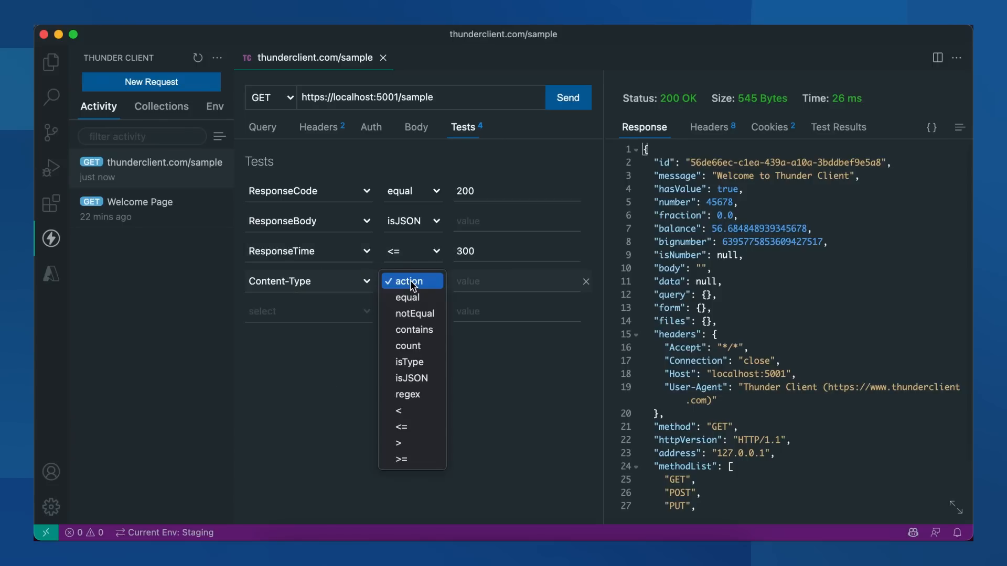
left_click(414, 330)
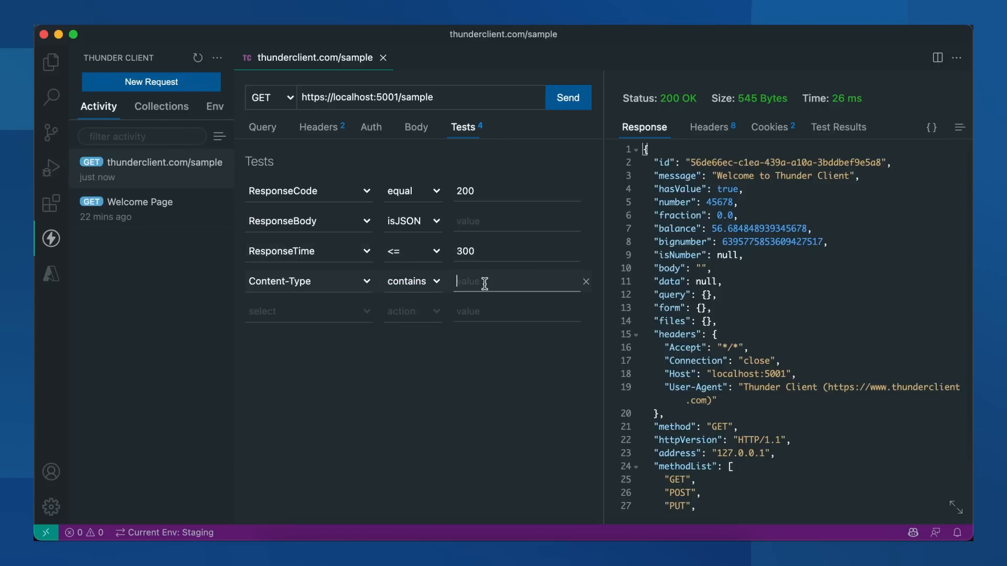
type("application/json")
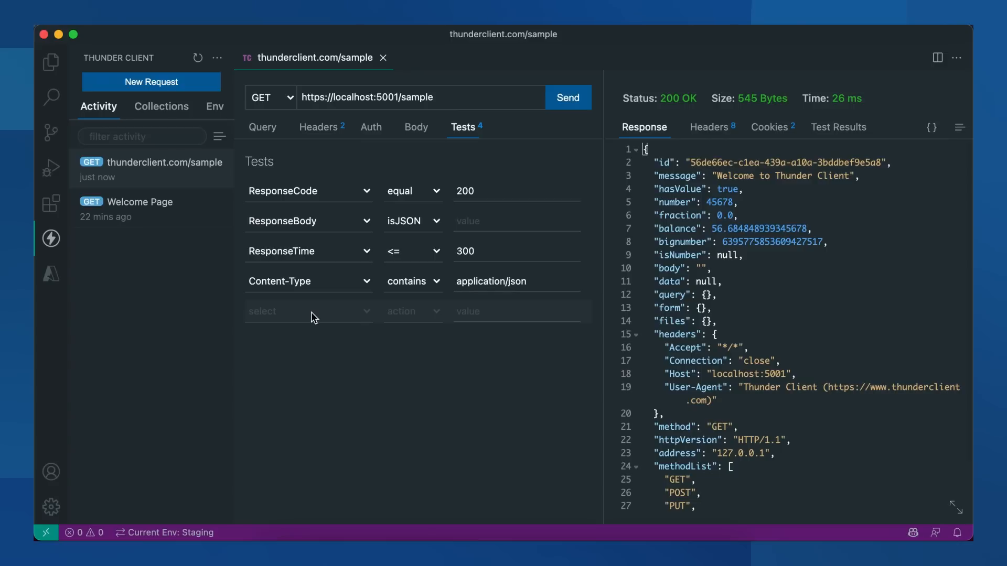
Add json.message contains 'Thunder Client', json.bignumber is number, json.methodList is array
type("json.")
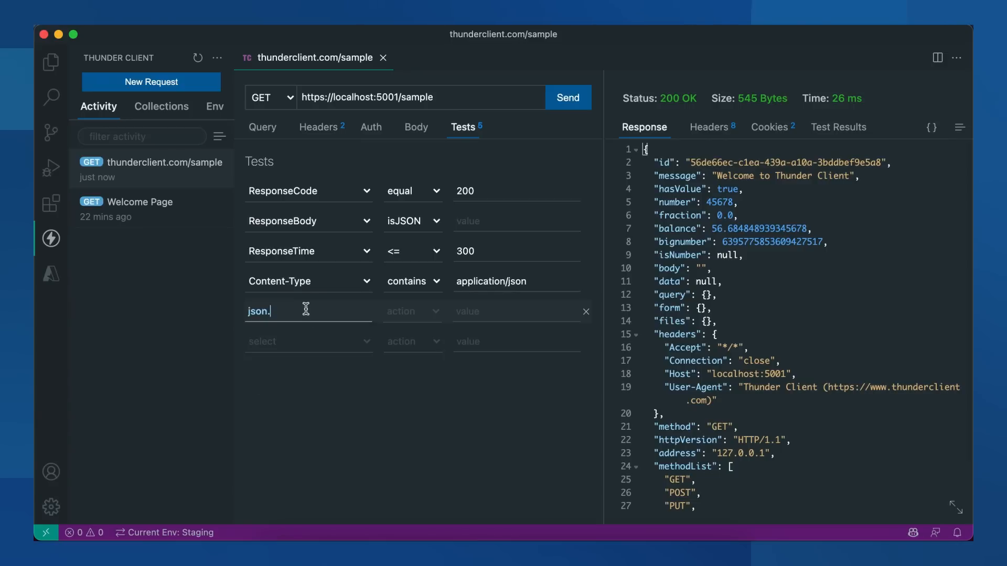
mouse_move(683, 176)
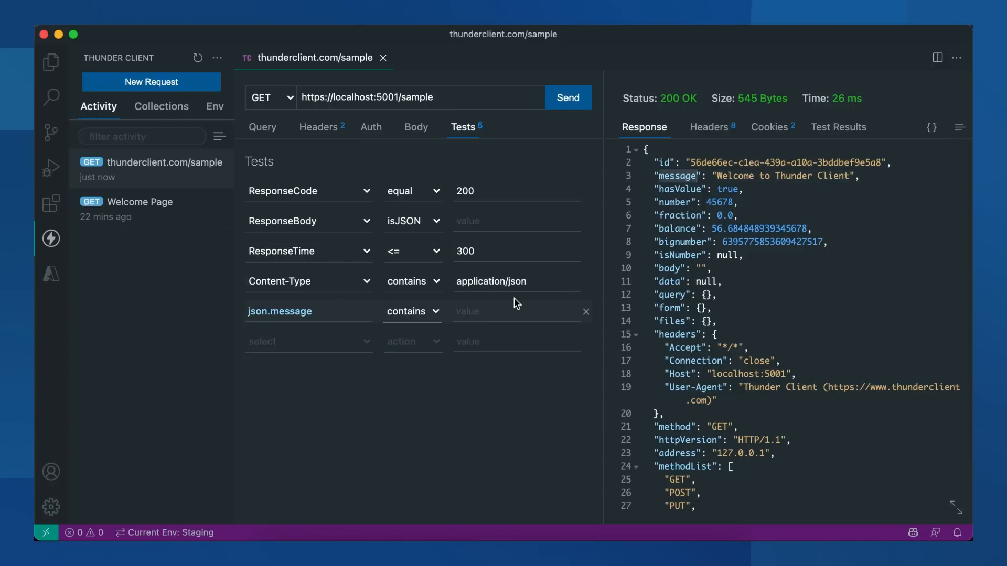
type("Thunder Client")
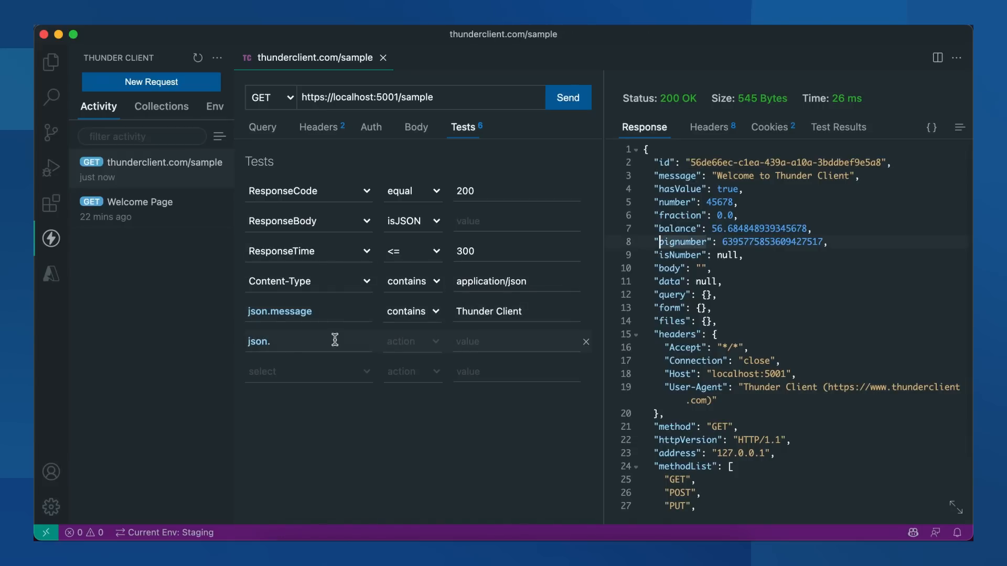
type("bignumber")
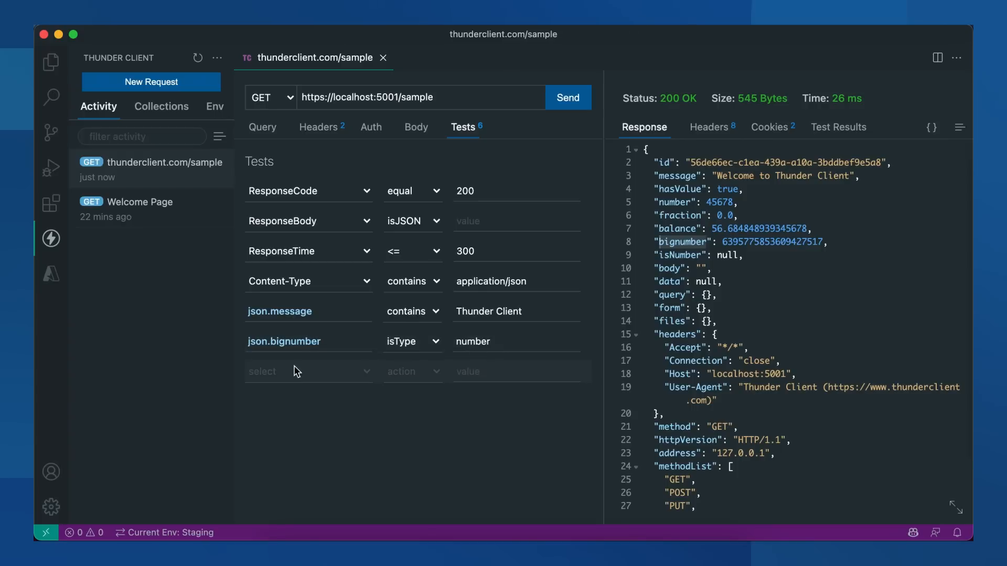
left_click(413, 372)
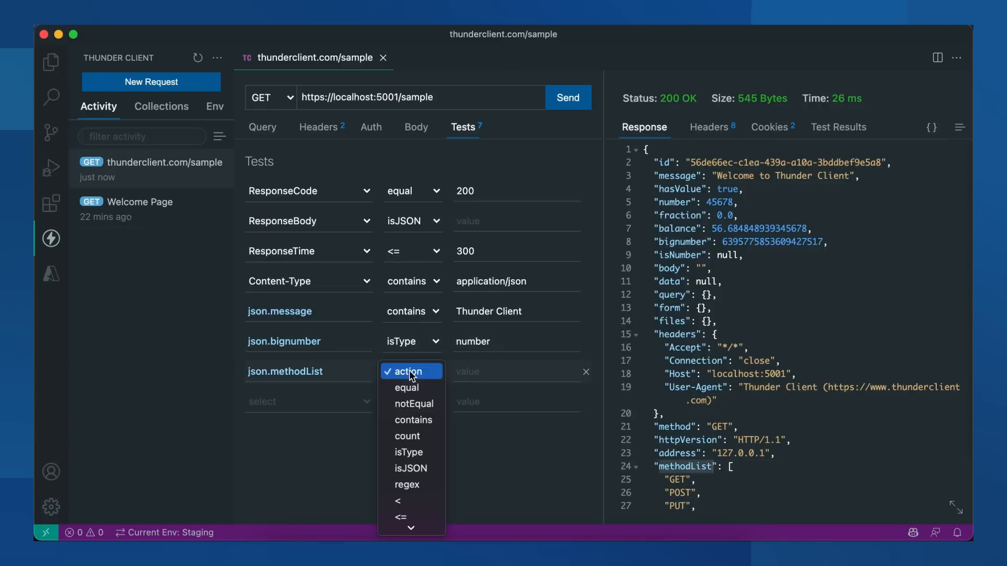
left_click(566, 98)
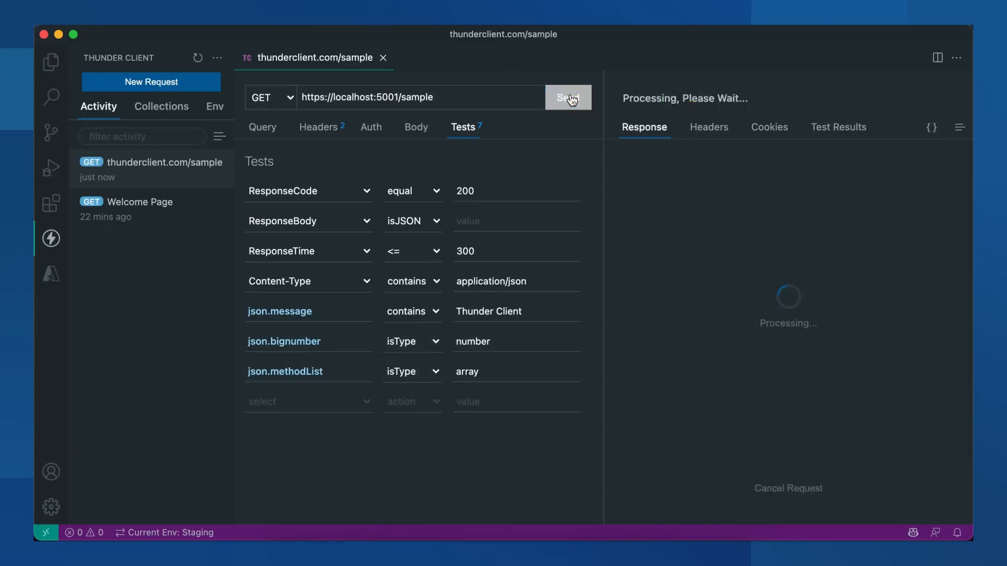
Resend the sample request and confirm 7/7 tests pass
left_click(567, 97)
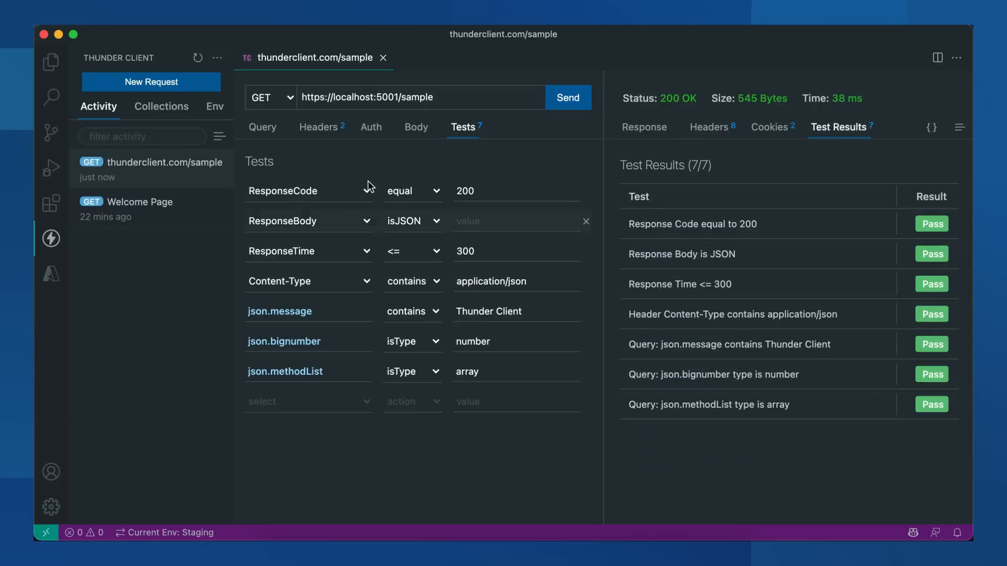
mouse_move(713, 31)
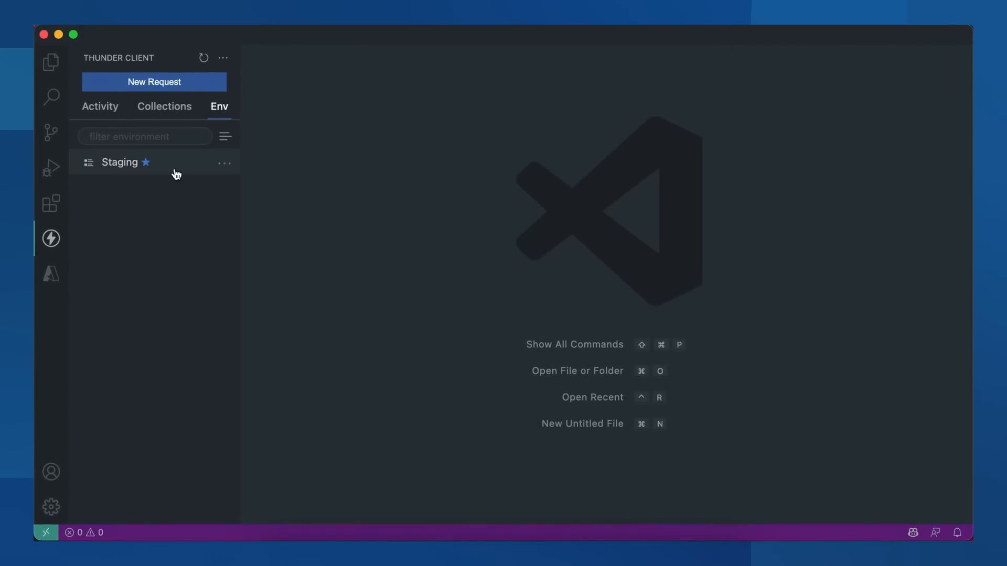
Add variable 'color' with value 'red' to the Staging environment and save
left_click(120, 162)
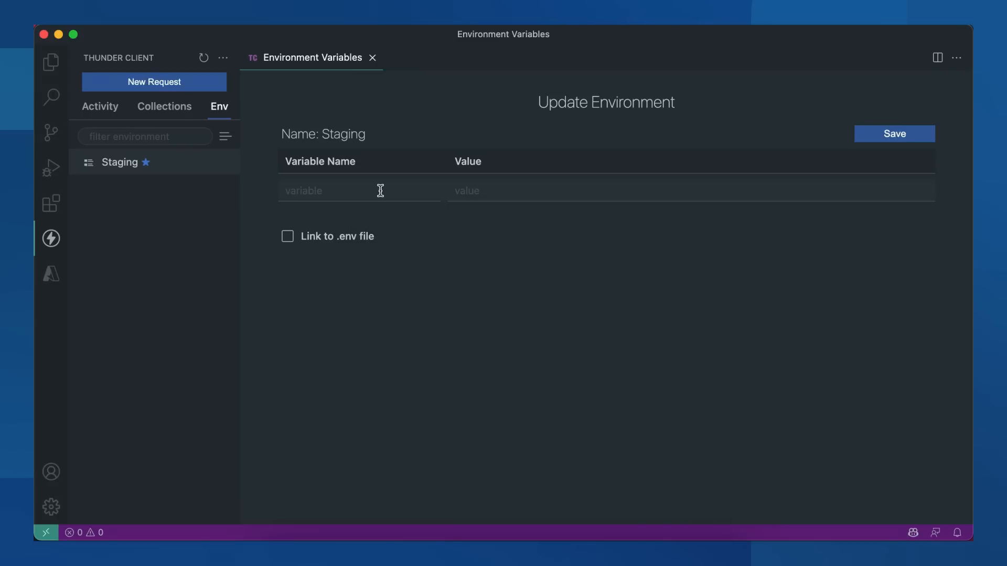
type("color")
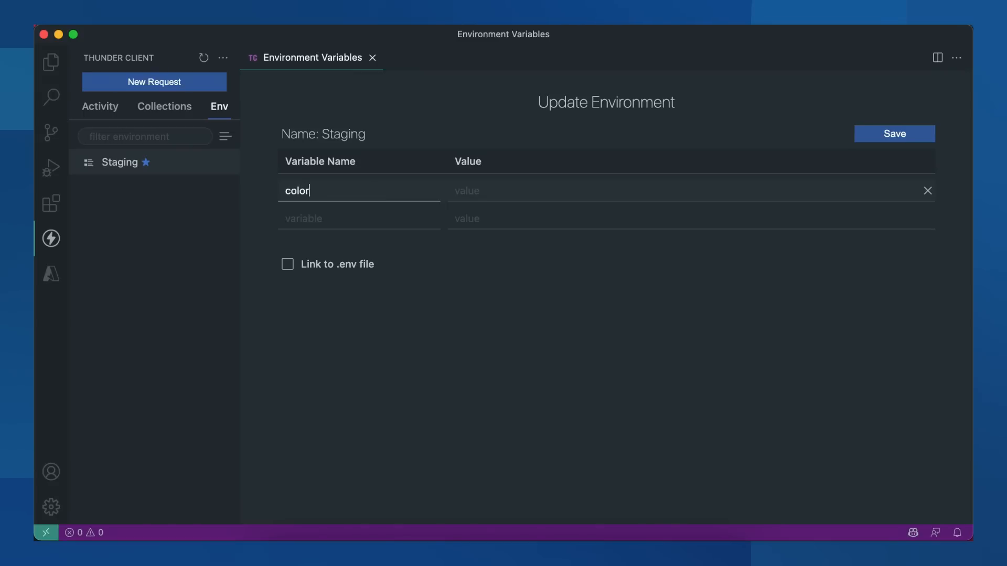
type("red")
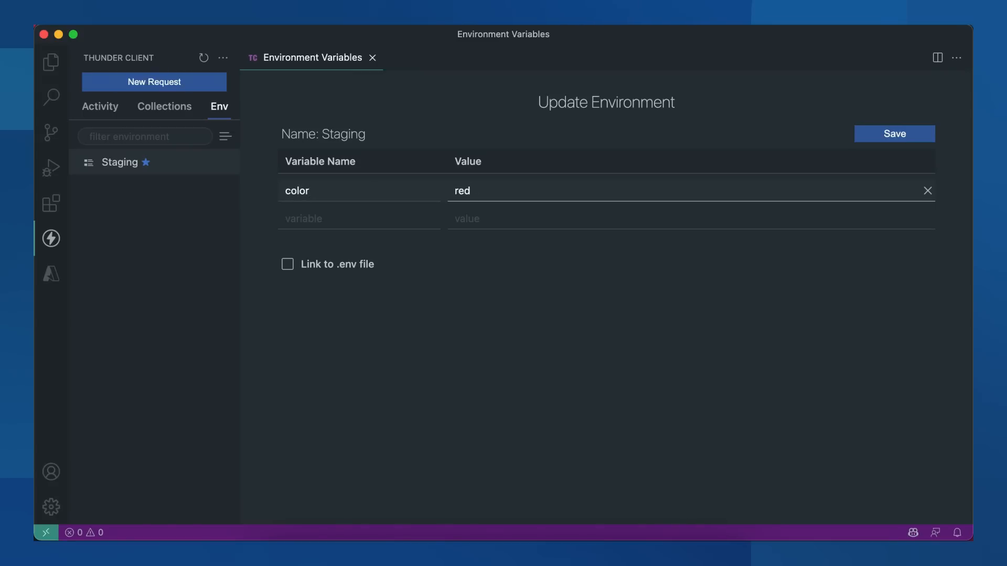
left_click(373, 58)
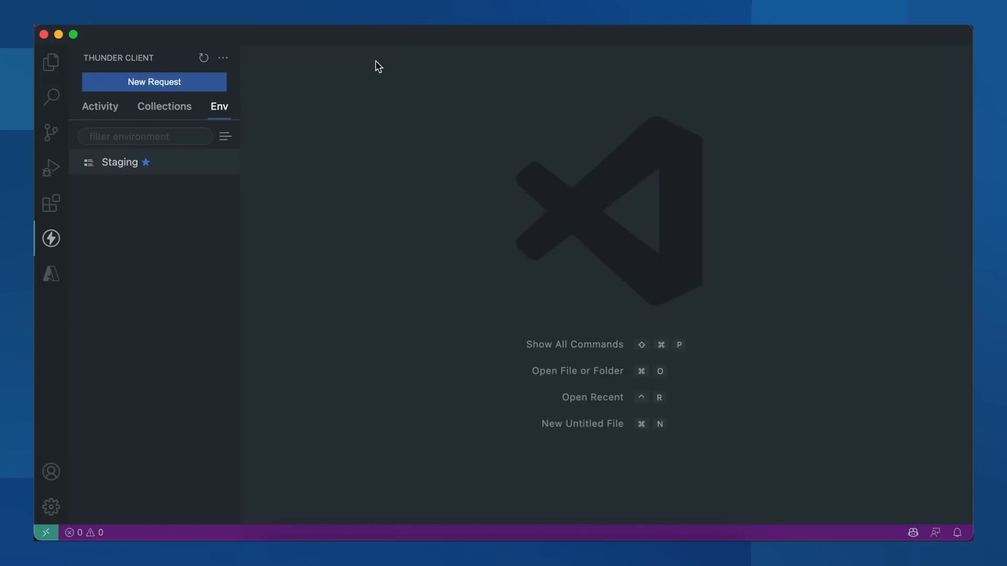
Create a Staging collection with a 'Get Data' request and a testColor query parameter
left_click(163, 106)
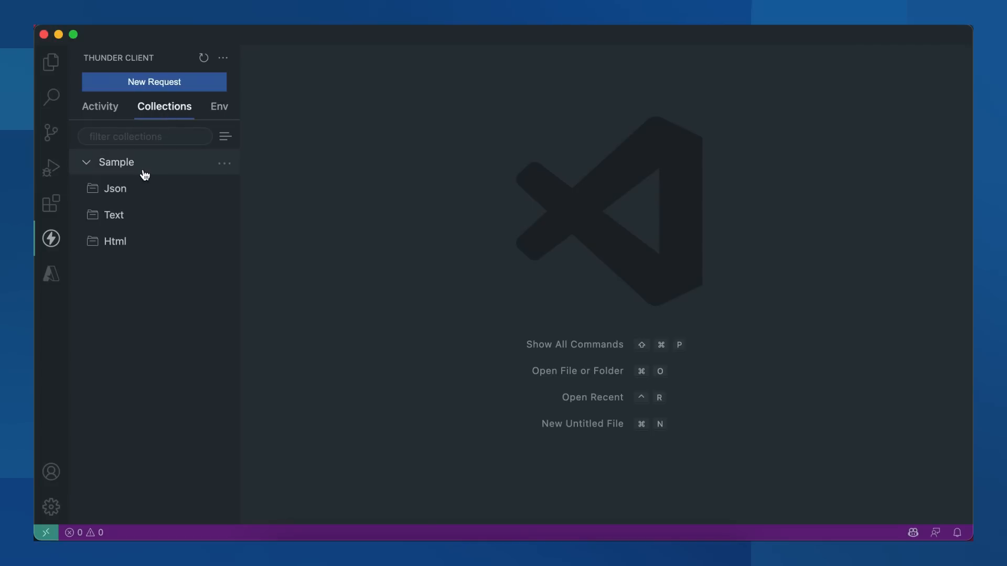
left_click(225, 136)
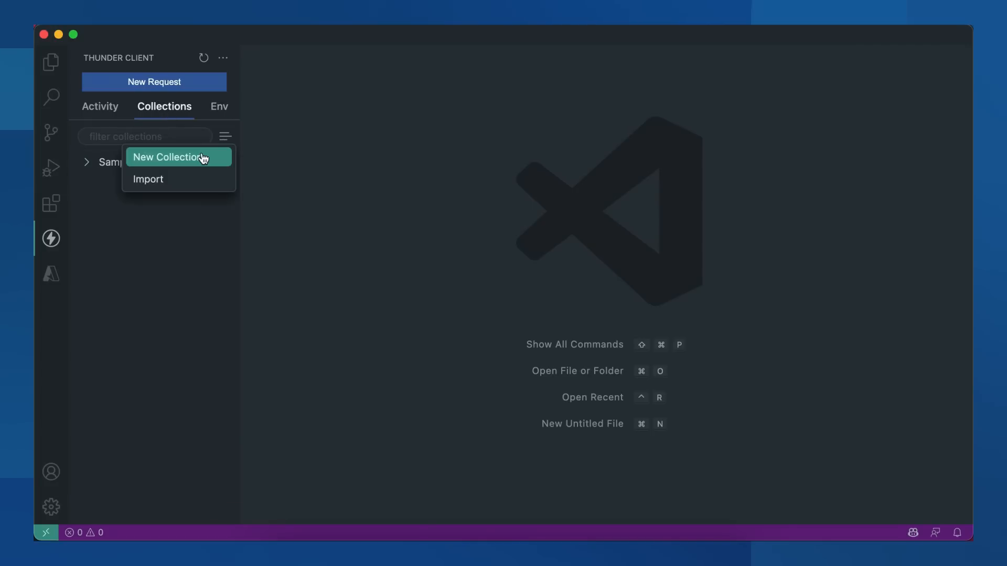
left_click(168, 157)
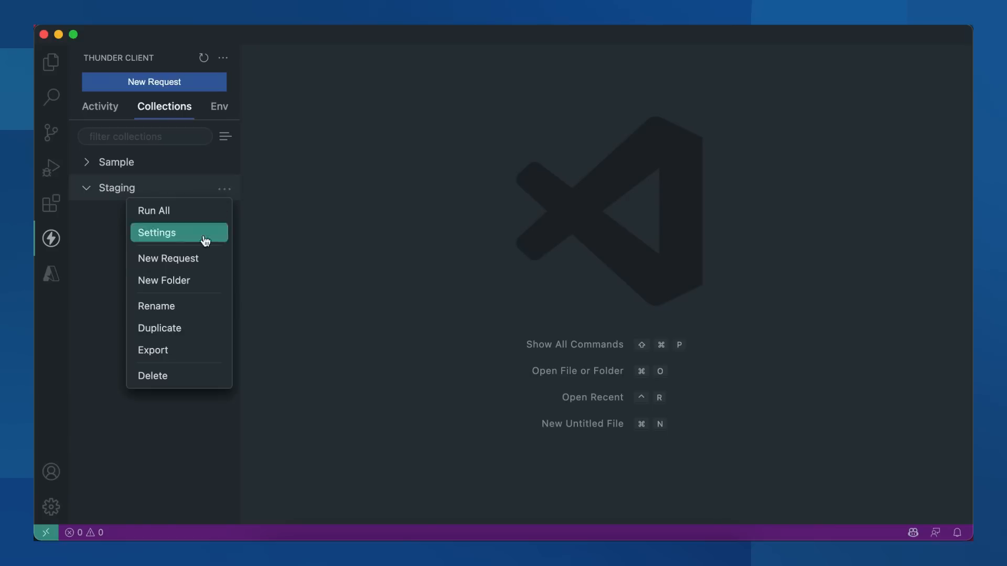
mouse_move(178, 258)
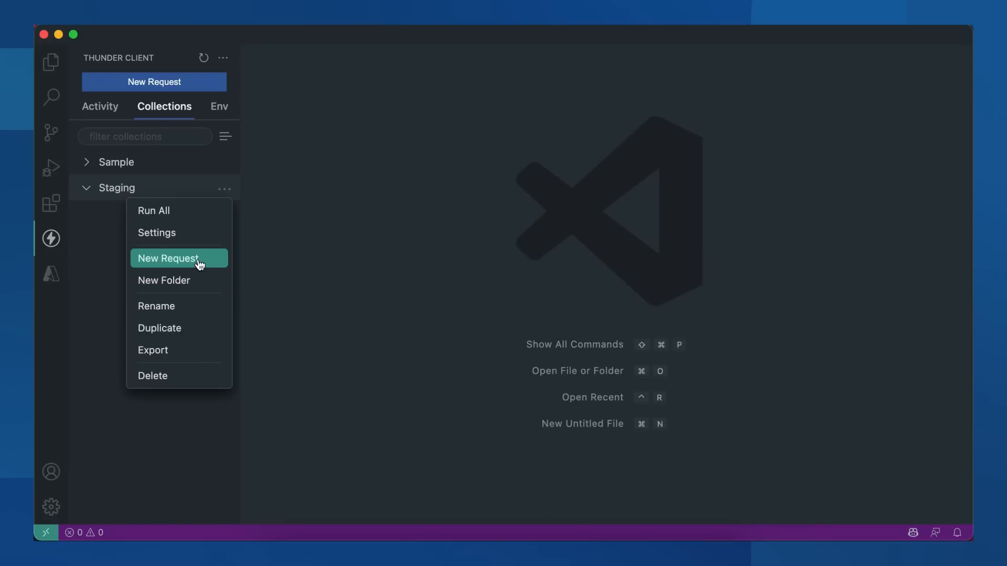
left_click(169, 258)
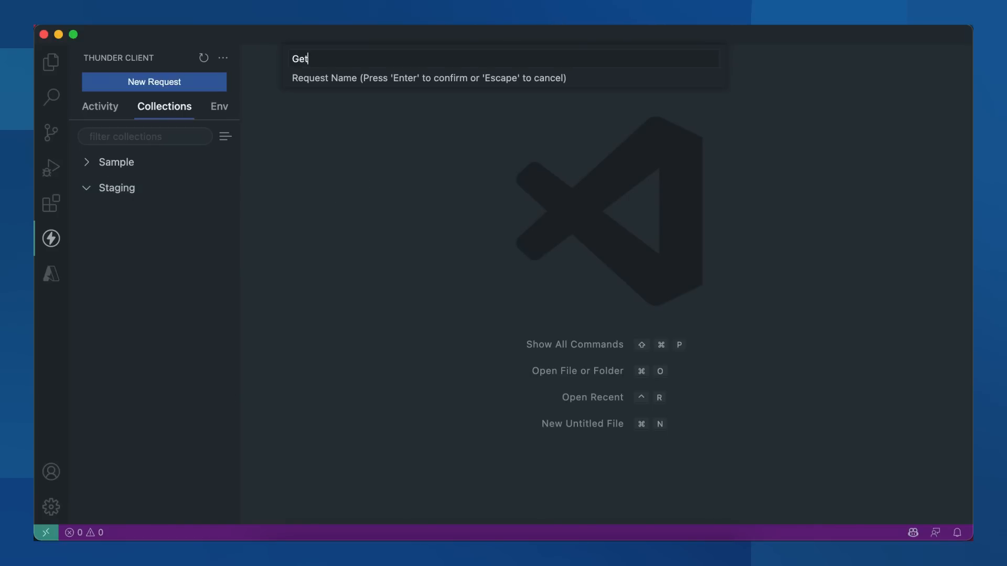
type("Data\\")
type("{{")
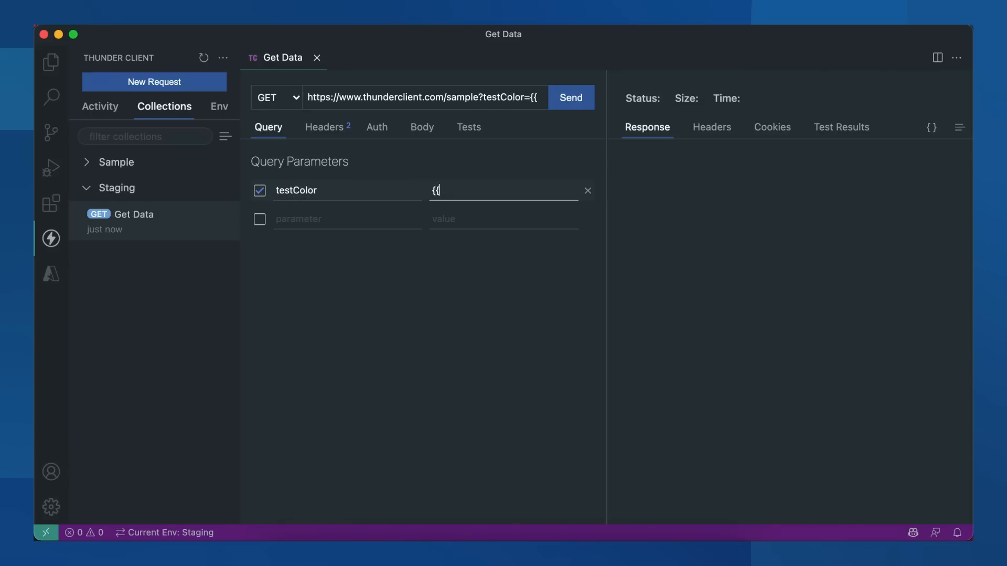
Set testColor to {{color}} and send the Get Data request
type("color}}")
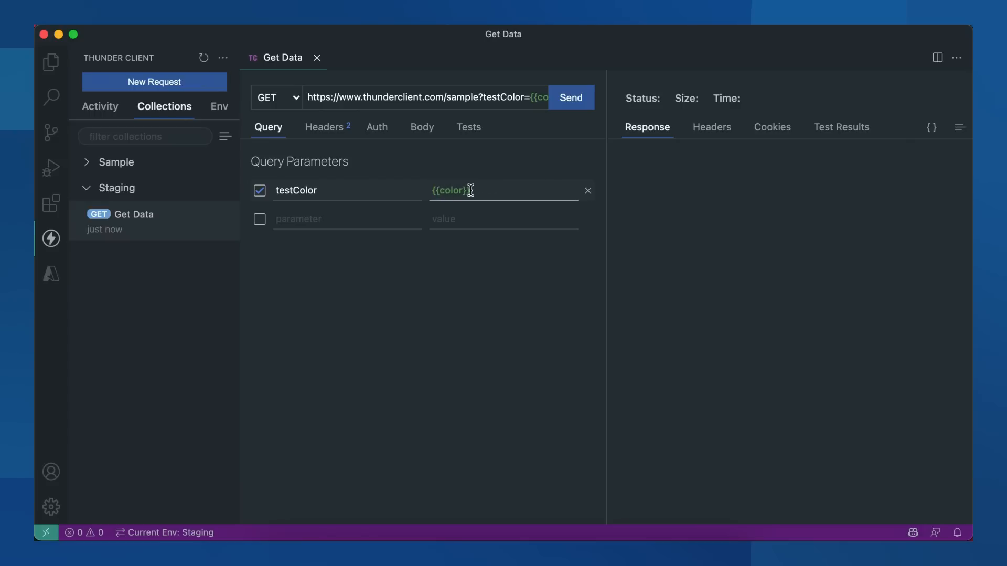
left_click(570, 97)
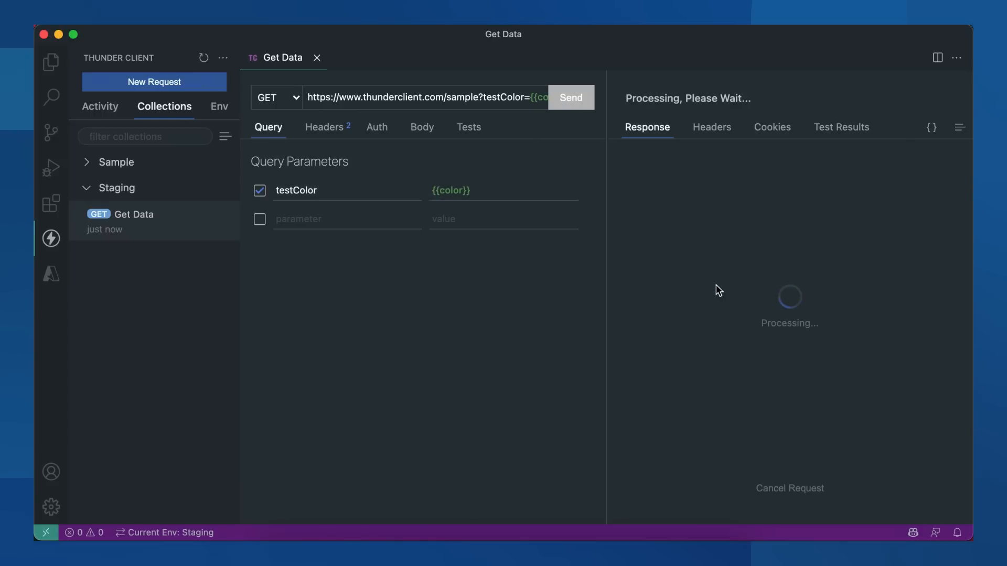
mouse_move(789, 311)
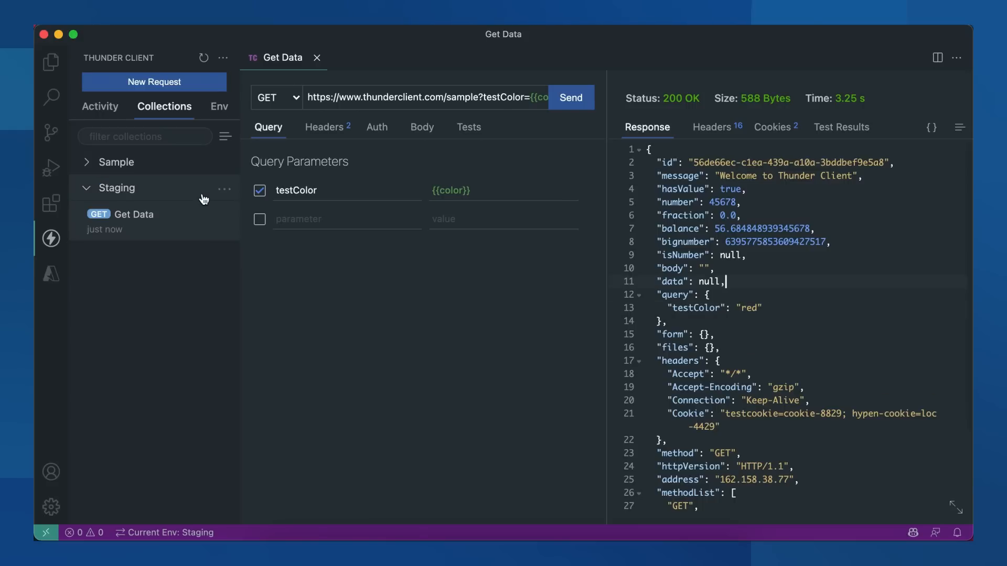
mouse_move(179, 162)
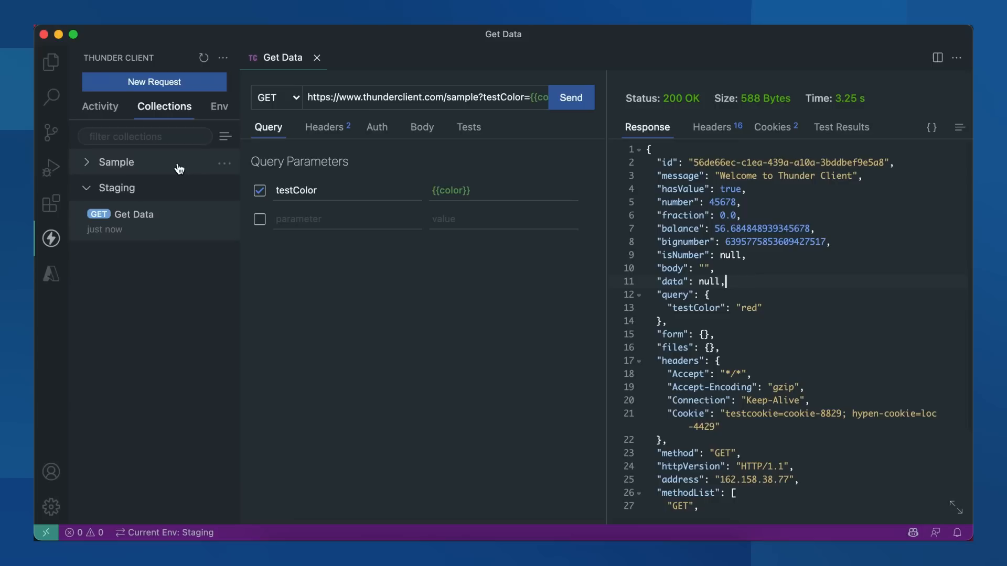
Run all requests in the Sample collection and review the passing results
left_click(116, 162)
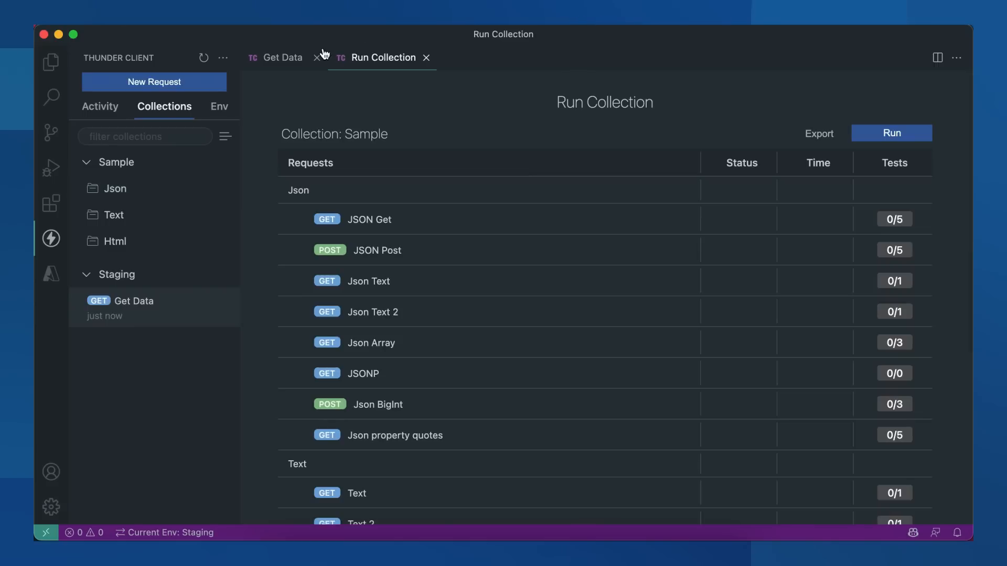
left_click(890, 132)
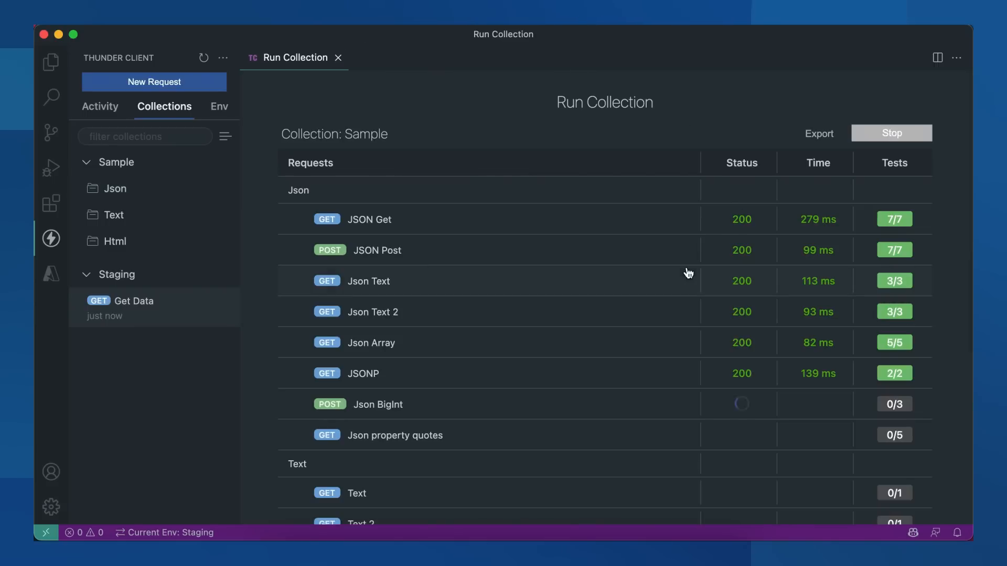
scroll("down", 3)
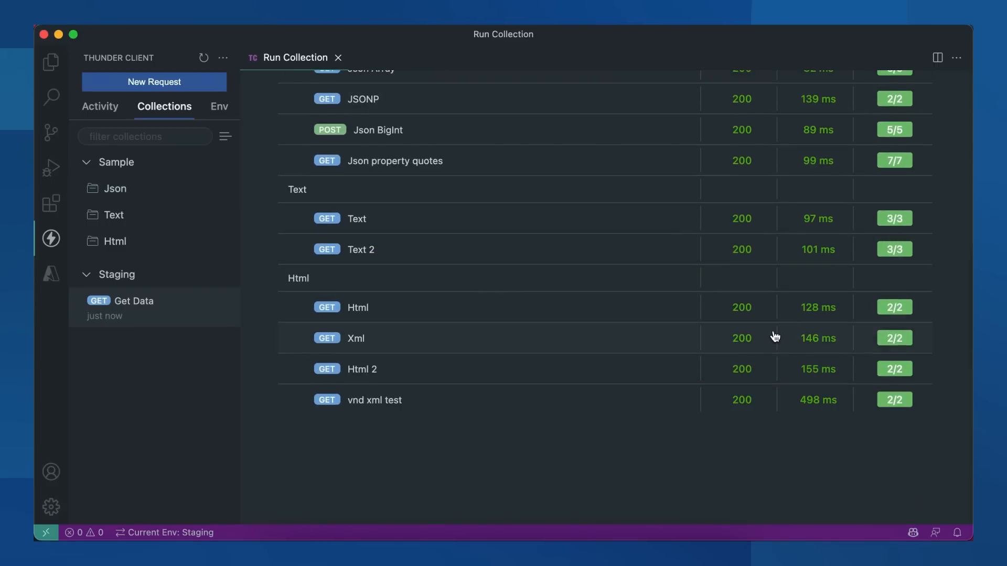
scroll("up", 3)
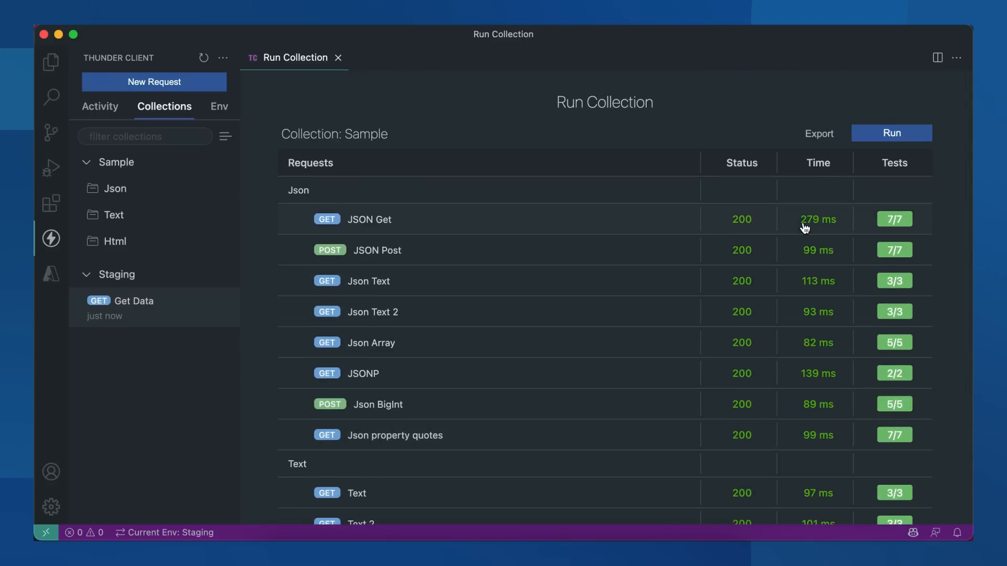
mouse_move(603, 287)
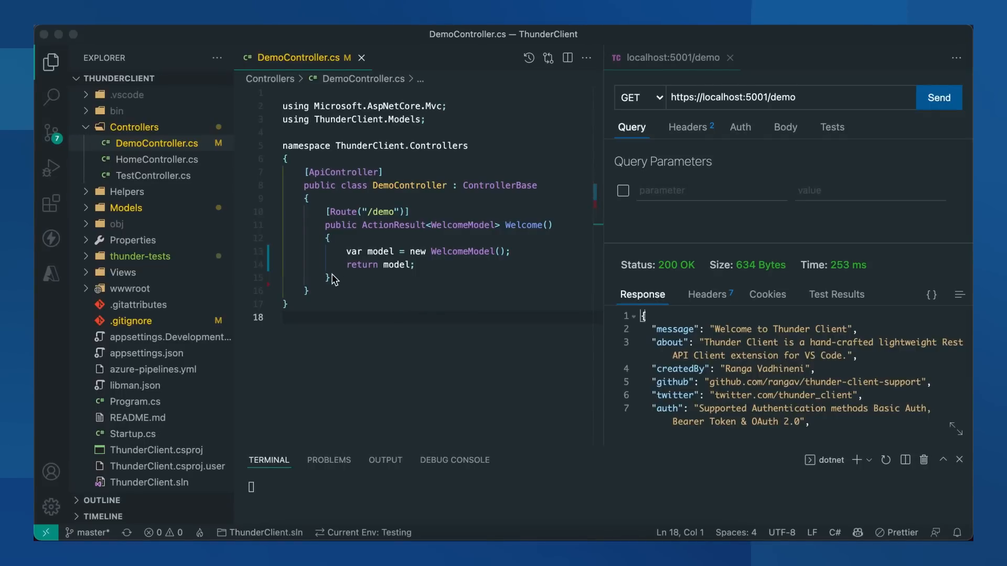
mouse_move(338, 266)
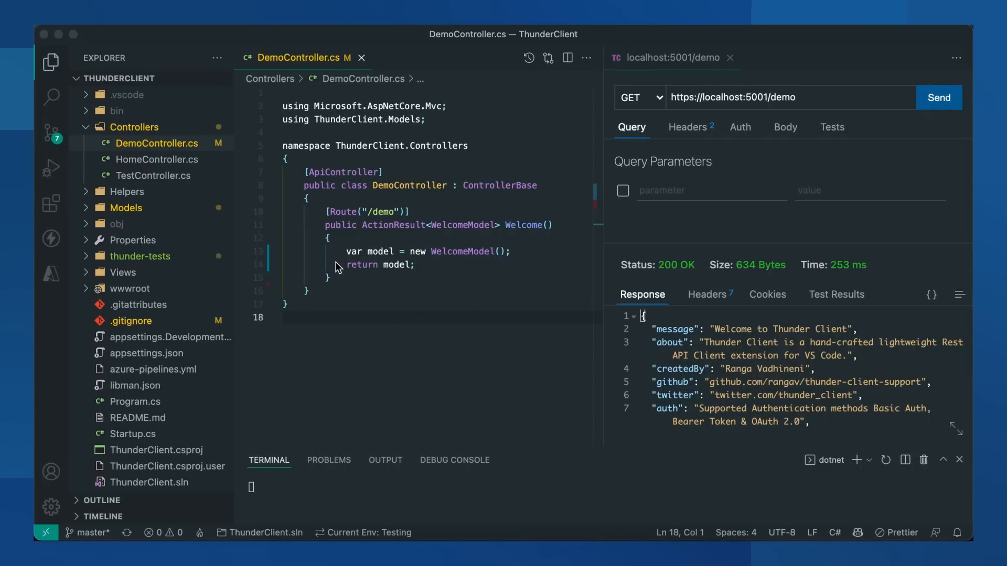
mouse_move(674, 369)
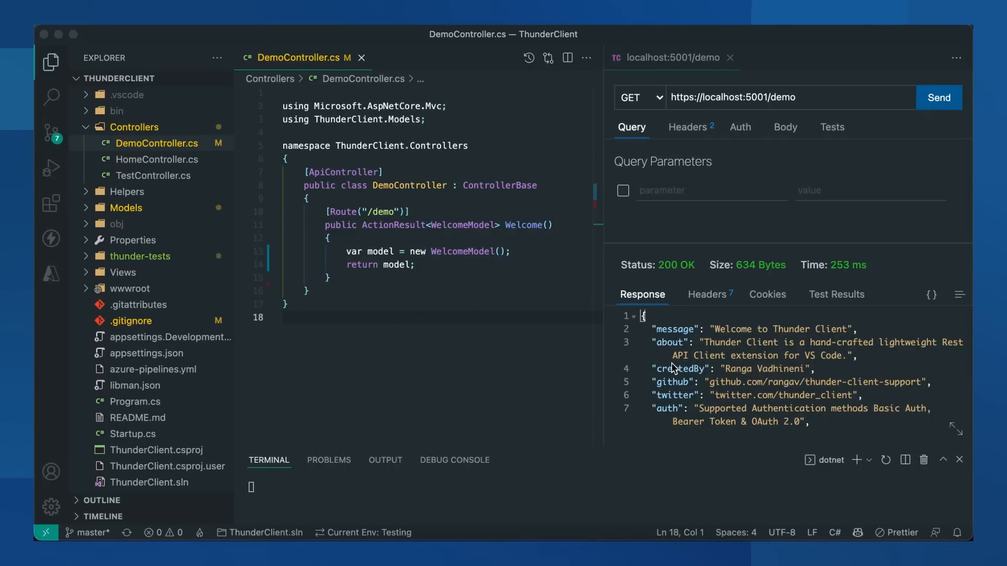
mouse_move(507, 329)
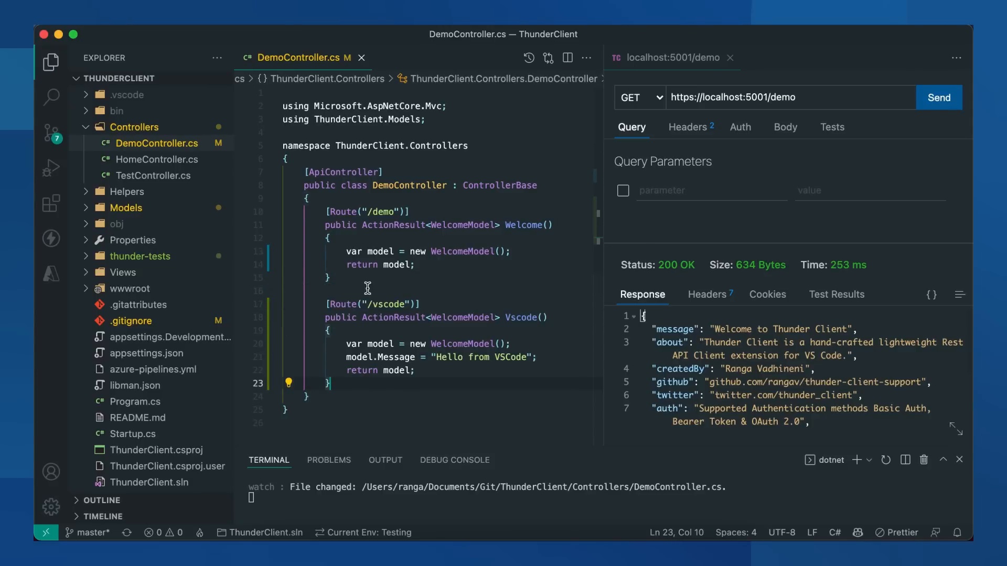
mouse_move(442, 312)
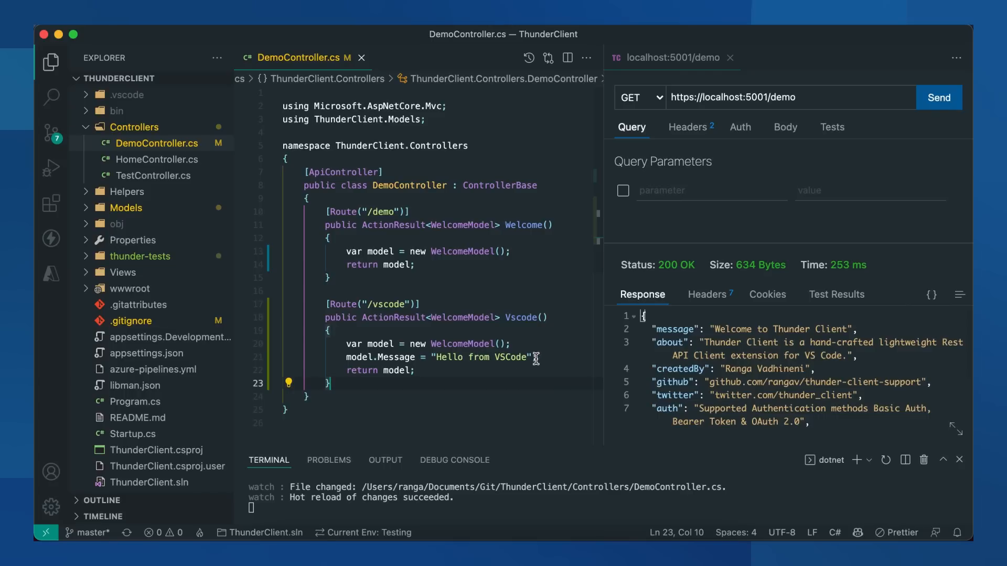
mouse_move(474, 495)
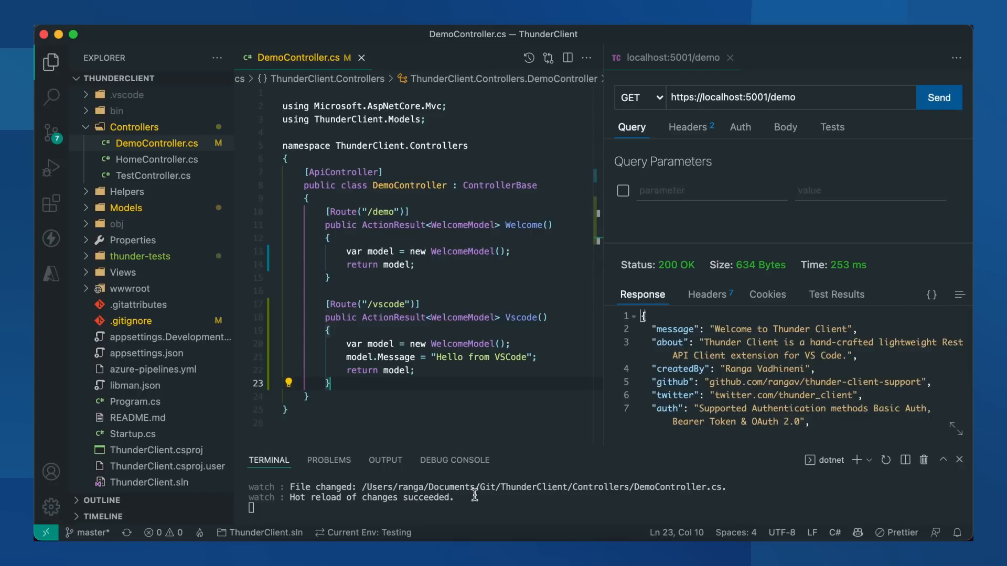
mouse_move(507, 395)
type("v")
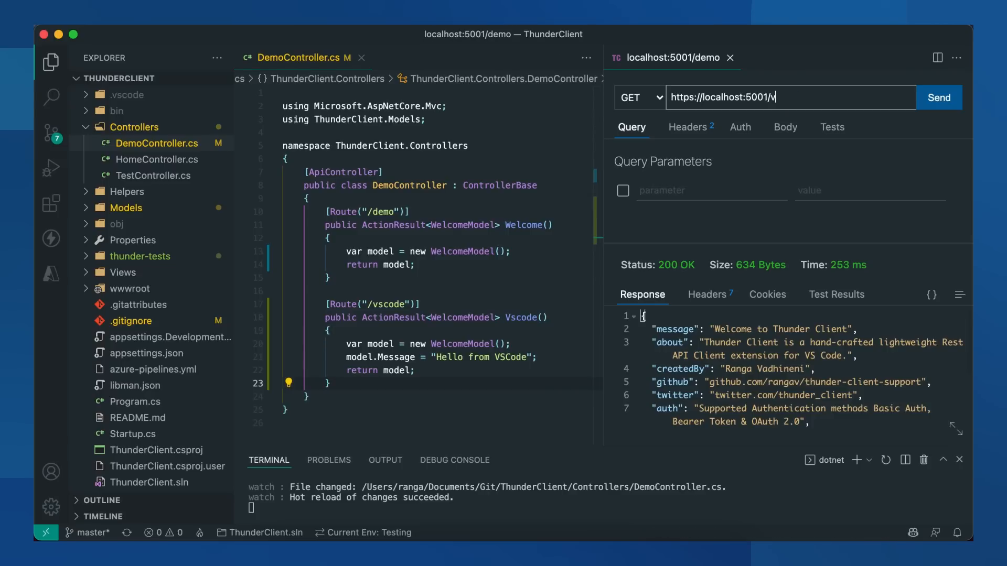
left_click(939, 97)
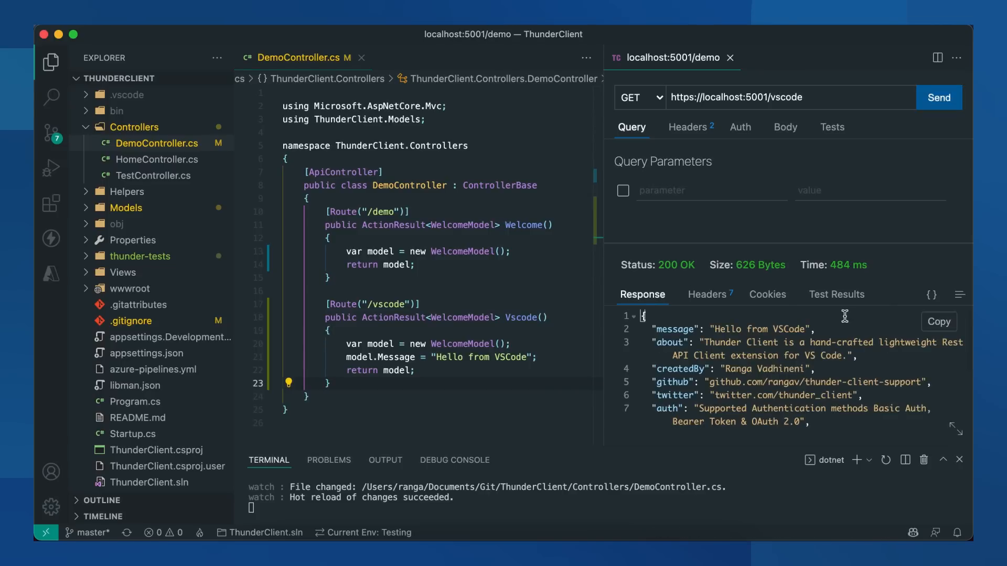
mouse_move(711, 329)
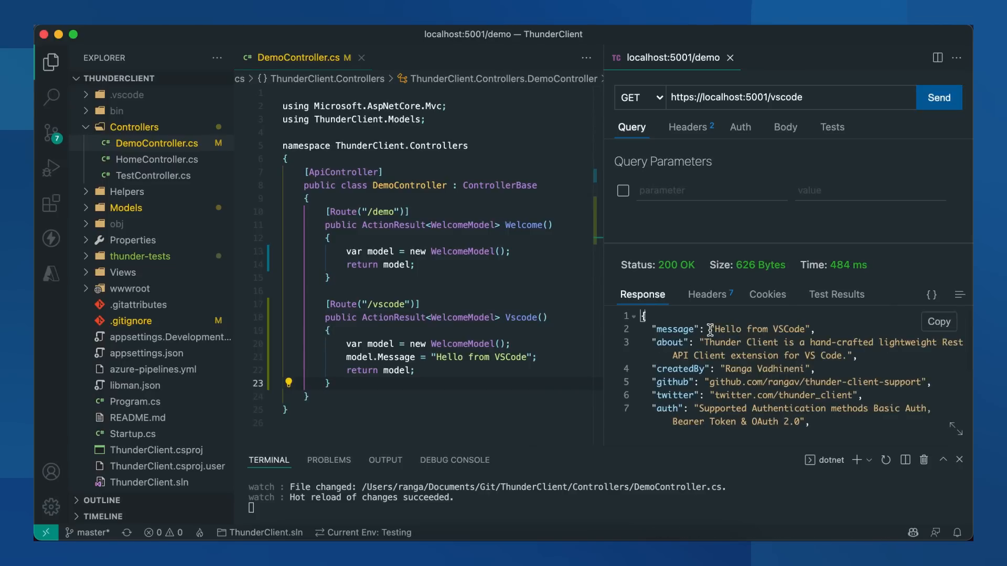
mouse_move(814, 326)
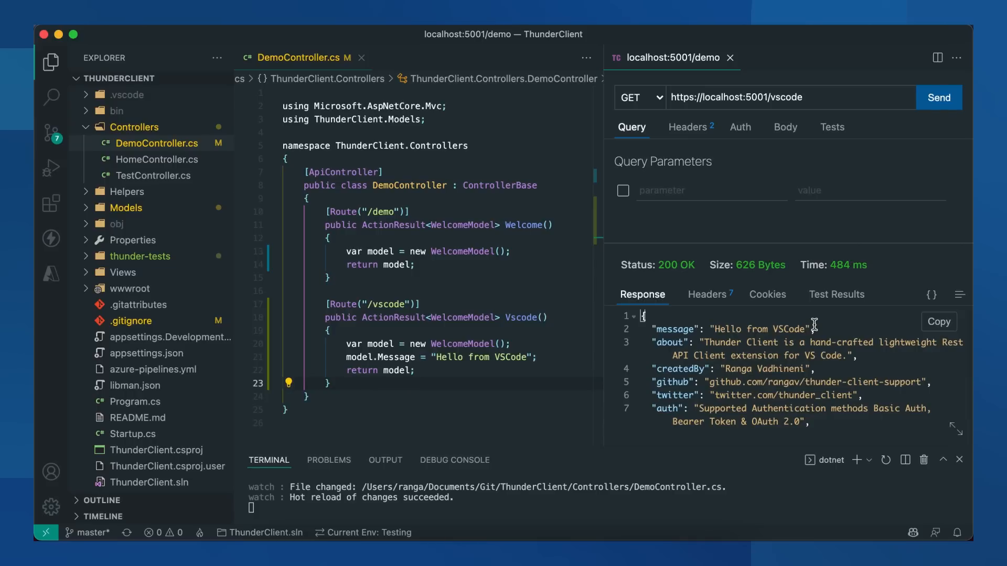